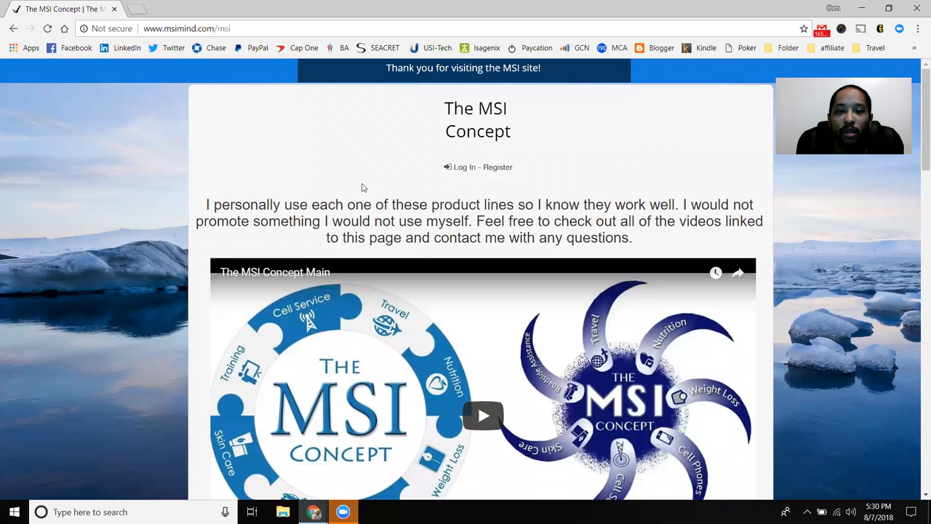
mouse_move(347, 163)
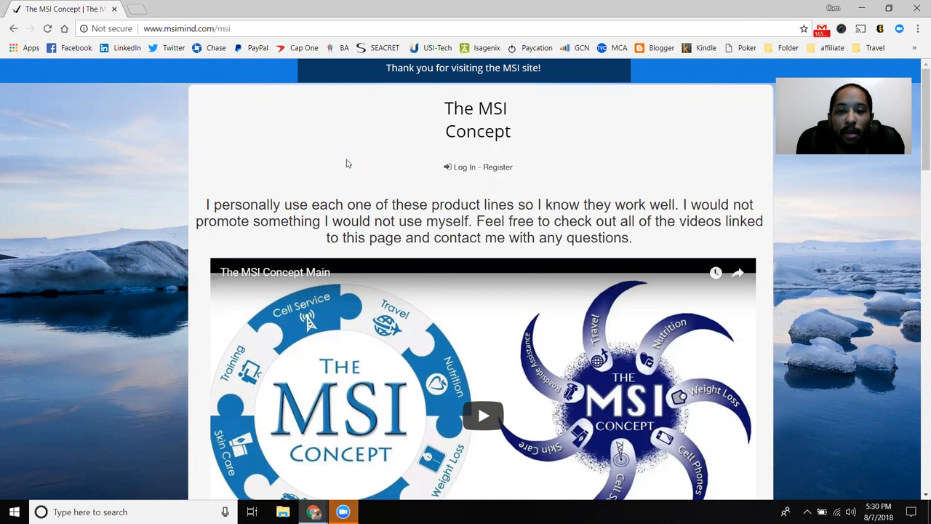
Scroll past the intro video to show all eleven product tiles through Leads, Forex and Bitcoin.
scroll(down, 3)
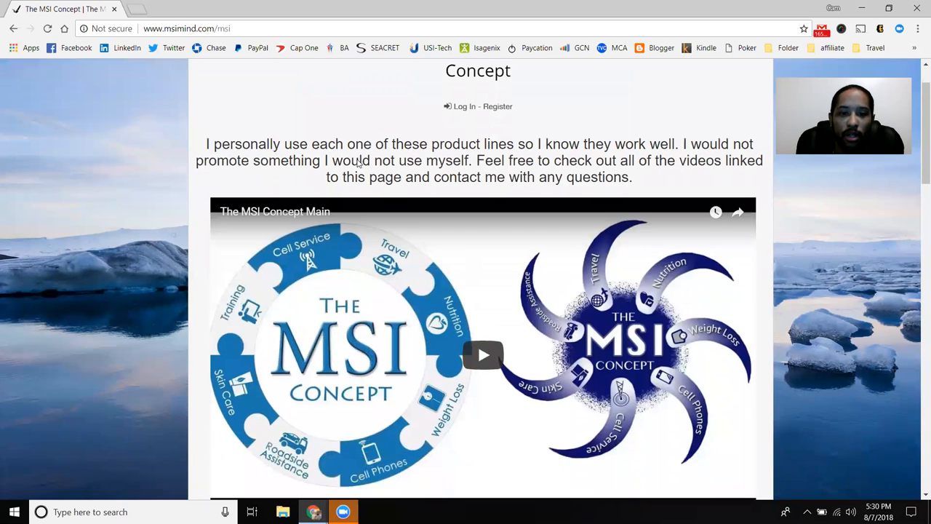
scroll(down, 3)
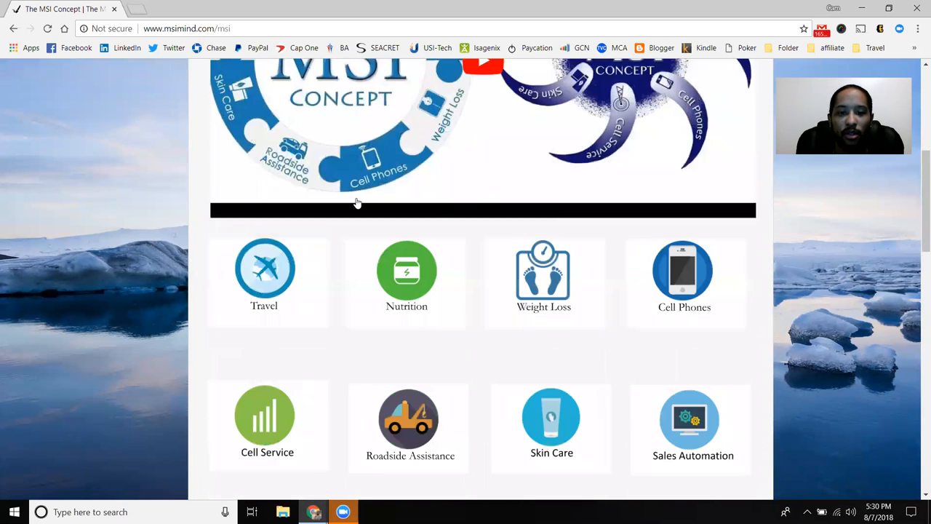
scroll(down, 3)
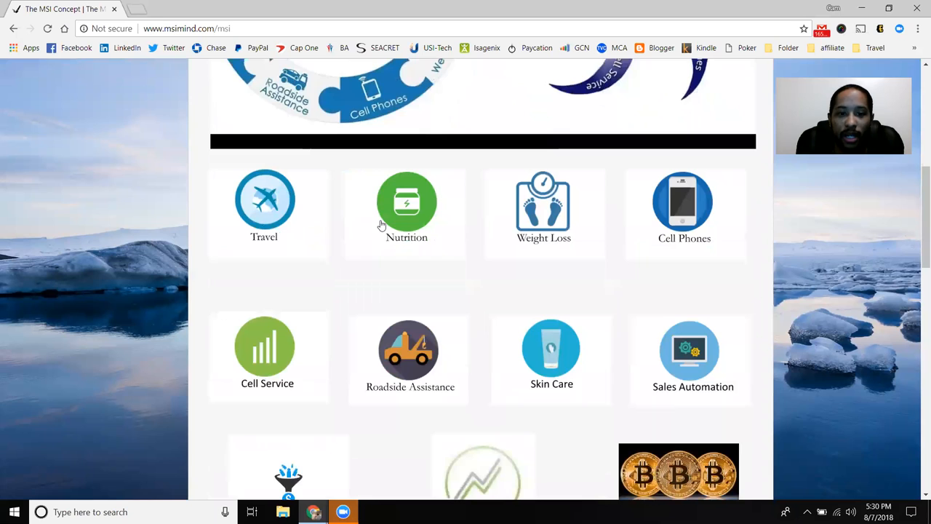
scroll(down, 3)
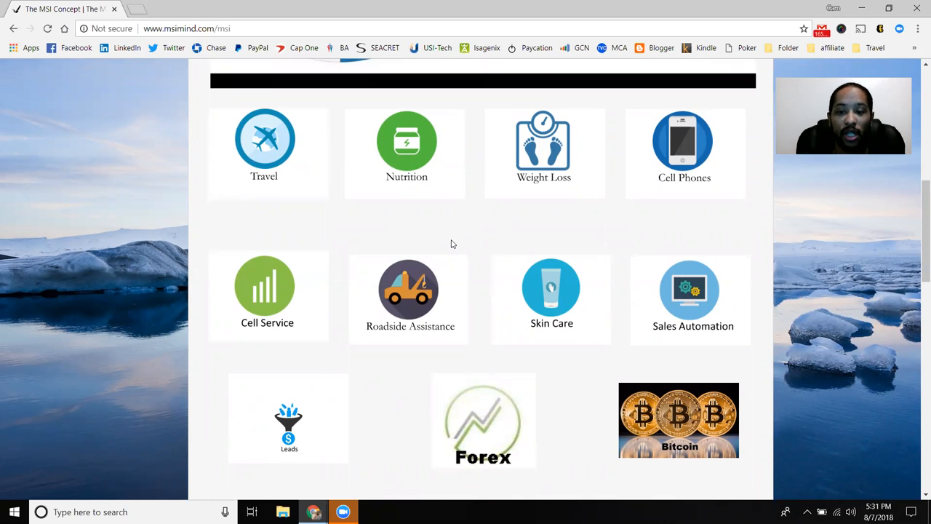
scroll(down, 3)
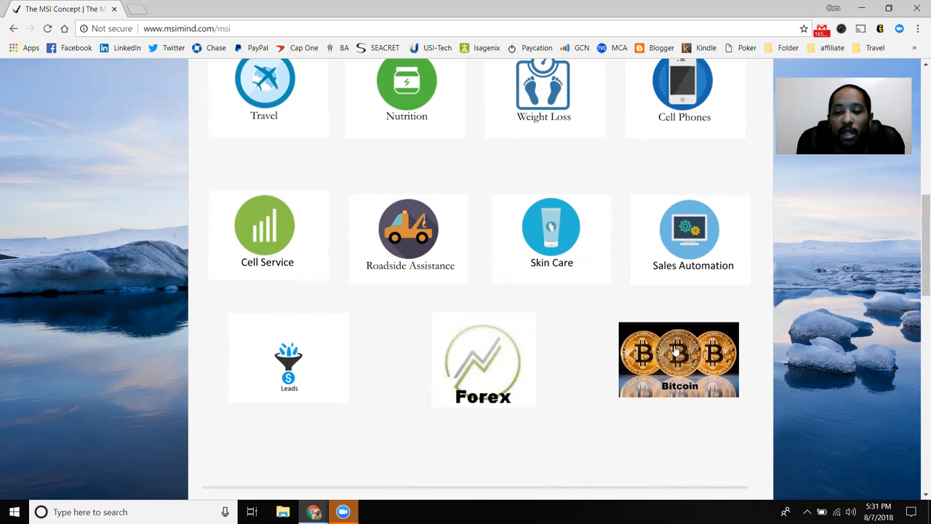
Open the Bitcoin tile in a new tab and scroll past its signup form to the footer.
click(678, 356)
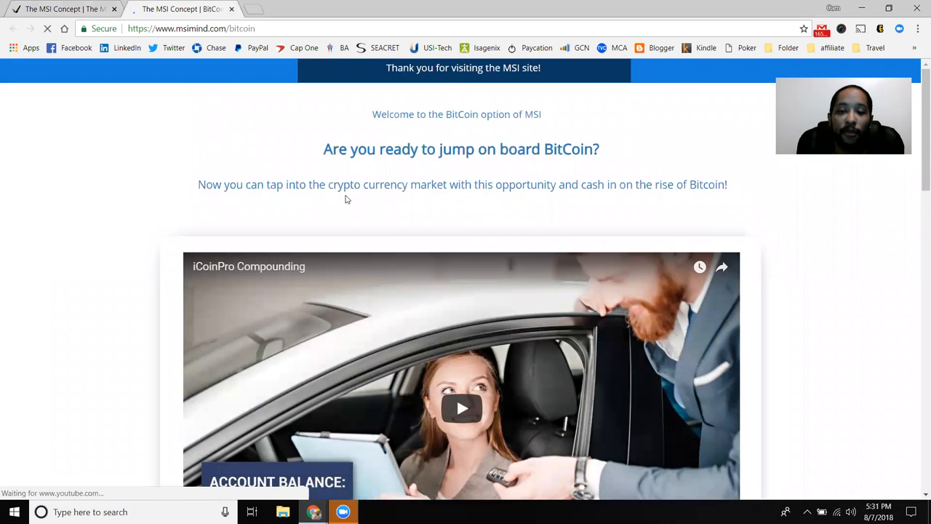
scroll(down, 3)
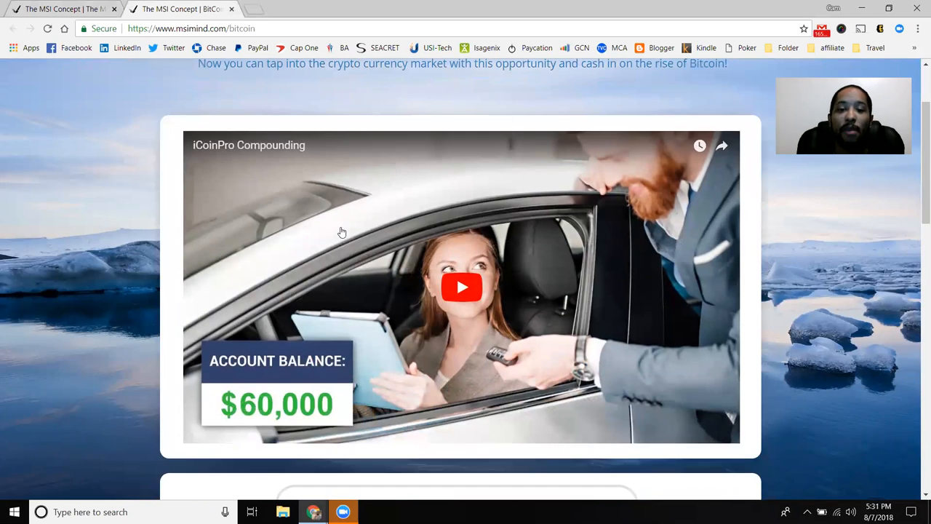
scroll(down, 3)
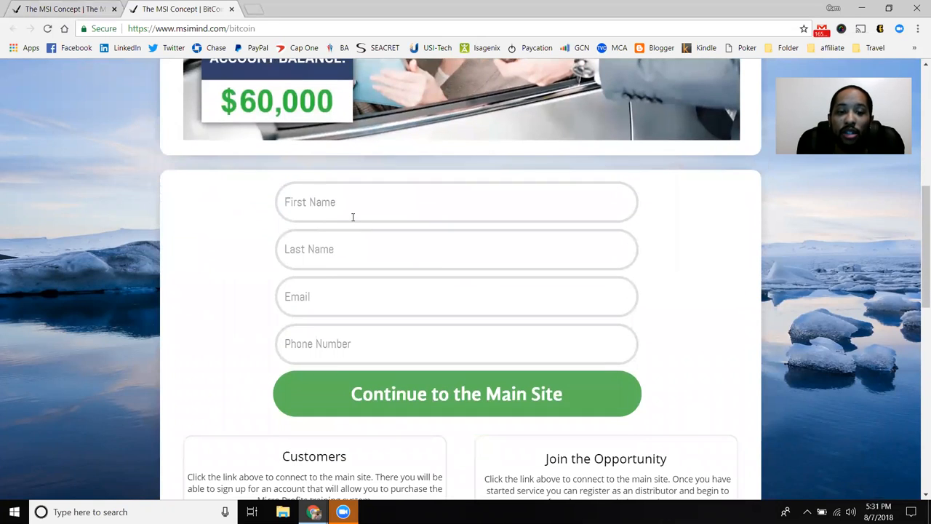
scroll(down, 3)
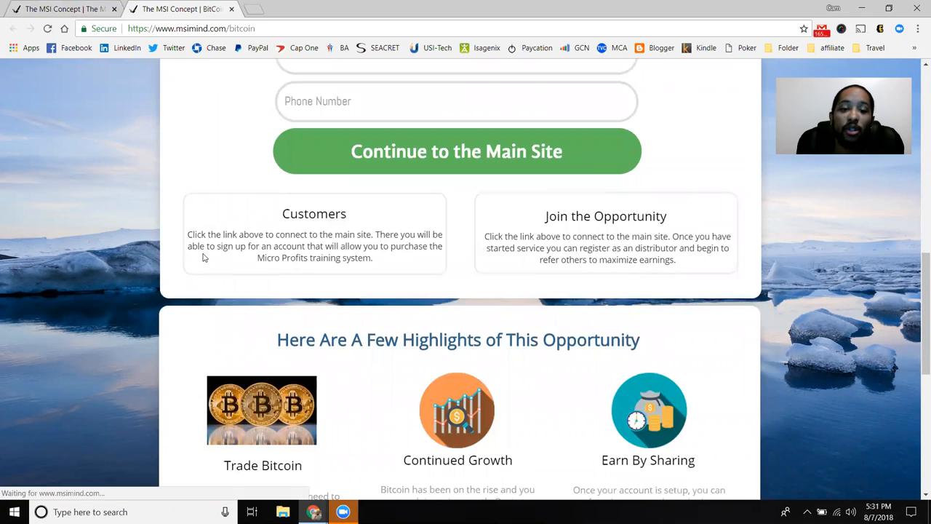
scroll(down, 3)
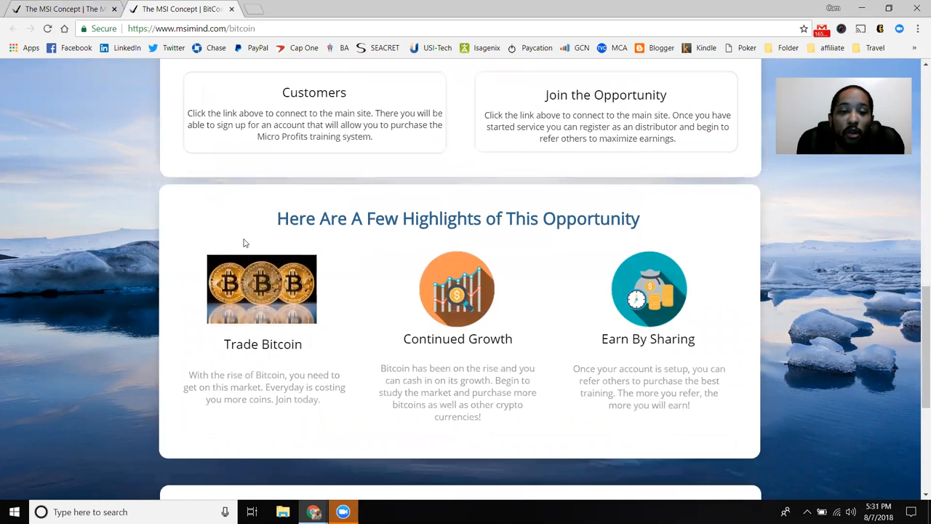
scroll(down, 3)
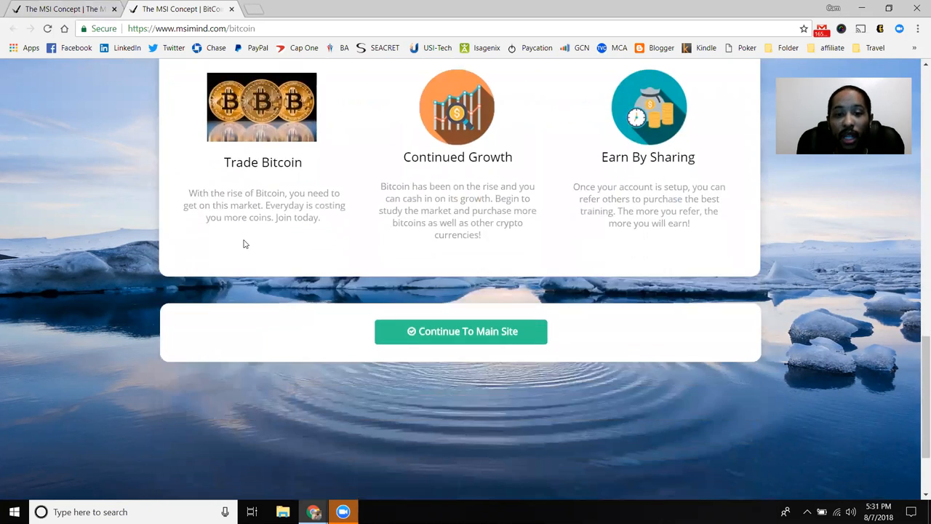
scroll(down, 3)
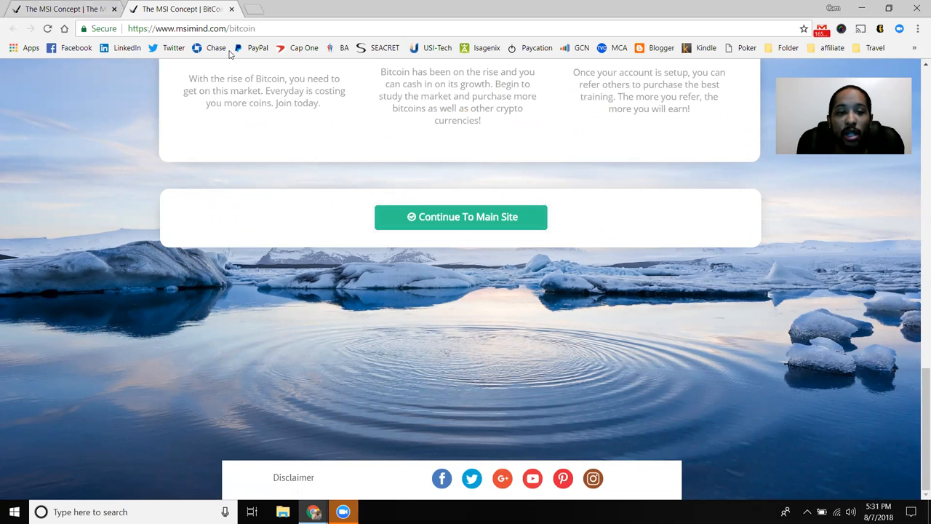
Switch back to the homepage tab showing the welcome message and intro video.
click(461, 217)
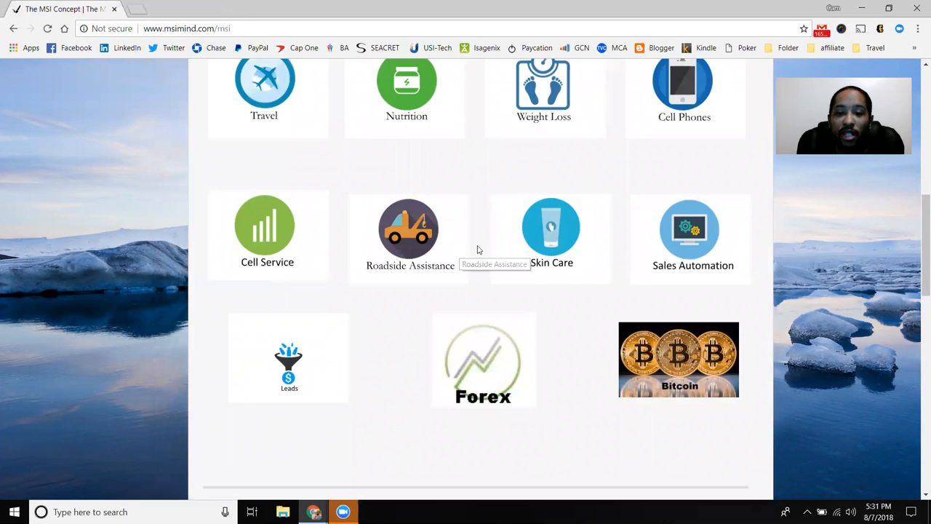
mouse_move(447, 281)
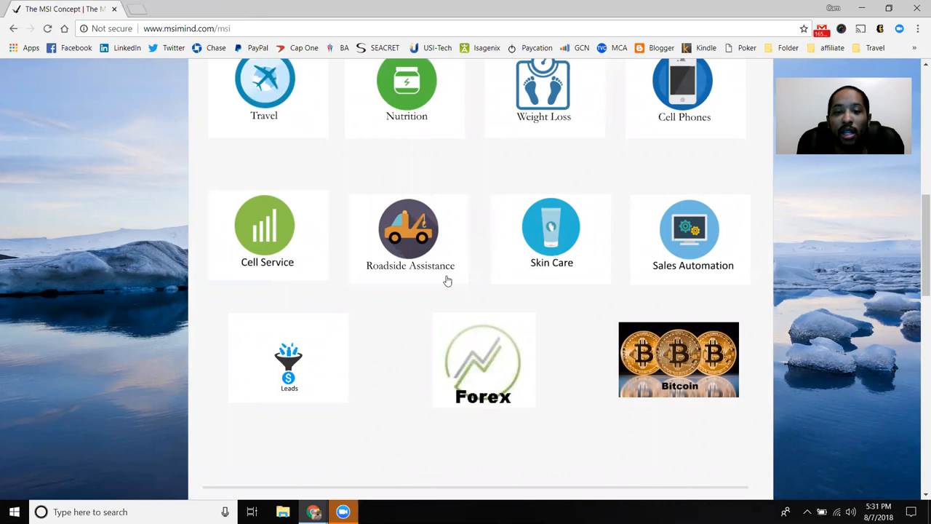
scroll(down, 3)
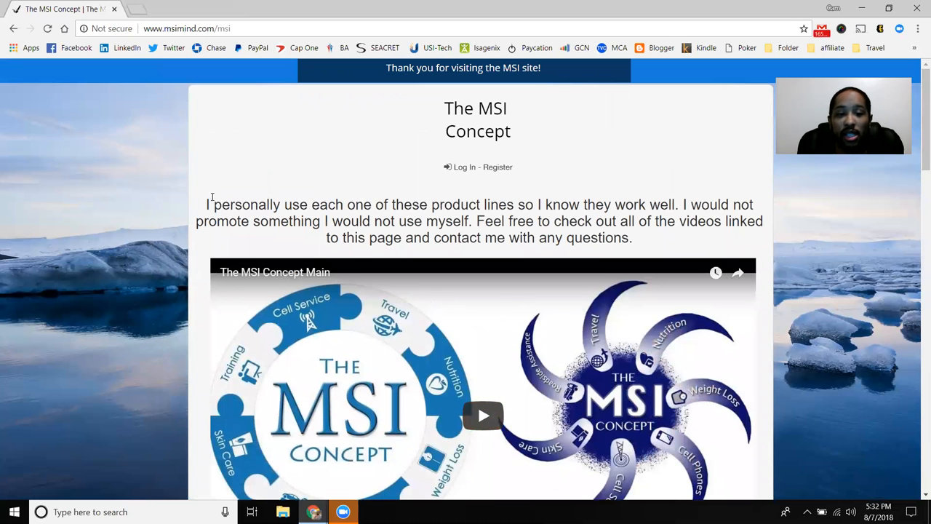
Browse the homepage past the product grid to the Facebook page plugin and back to the tiles.
scroll(down, 3)
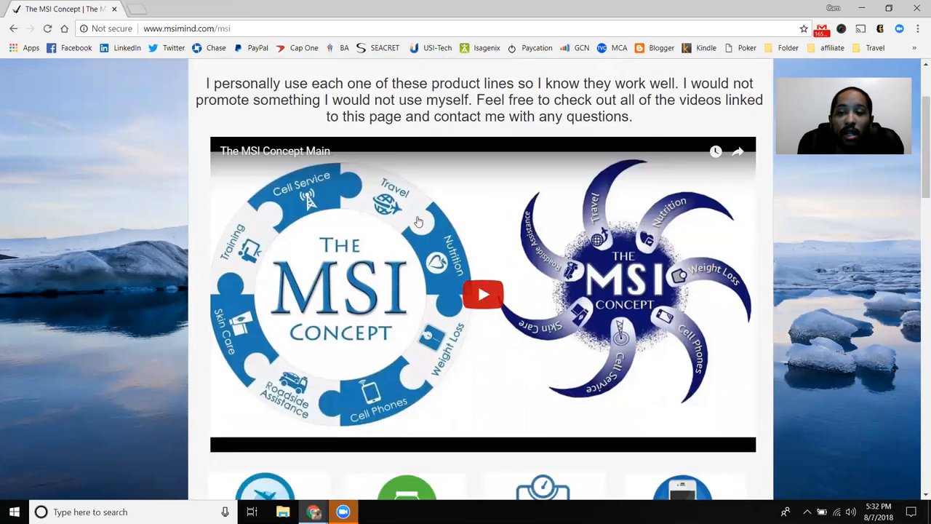
scroll(down, 3)
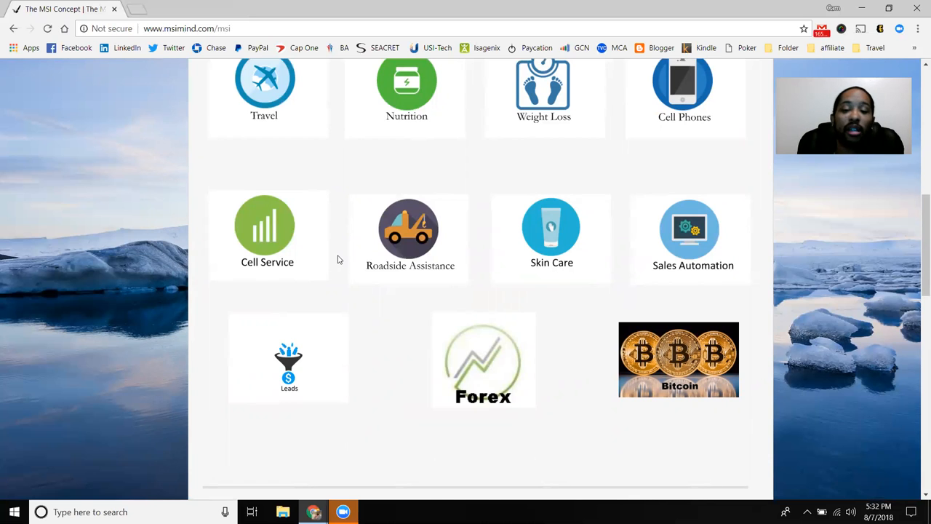
scroll(down, 3)
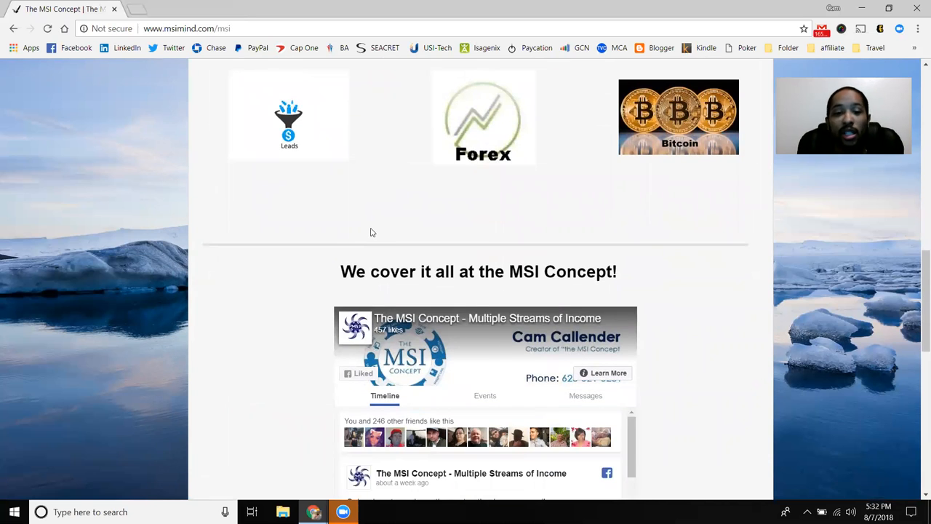
scroll(down, 3)
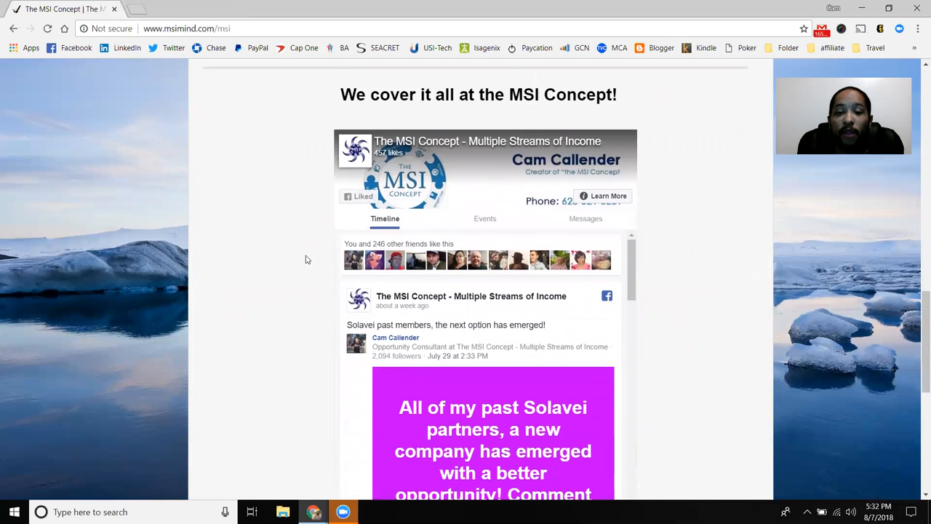
scroll(down, 3)
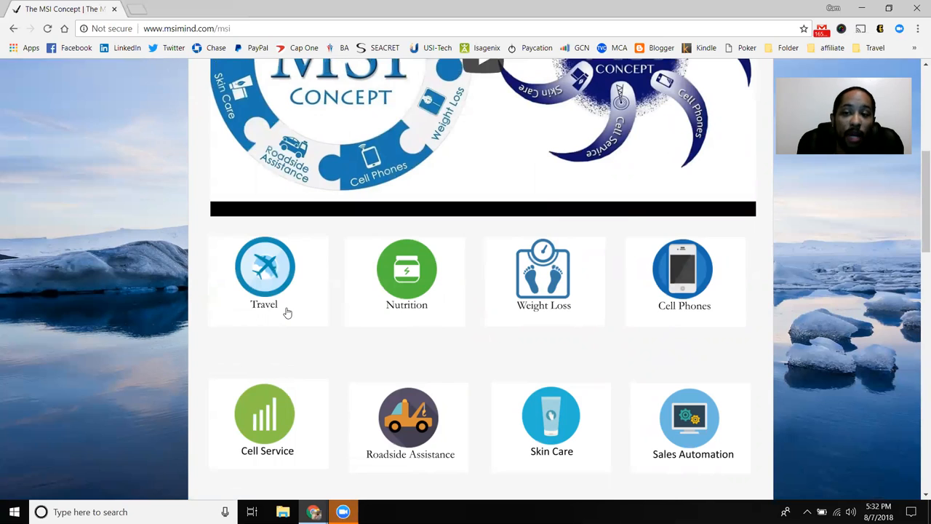
mouse_move(345, 294)
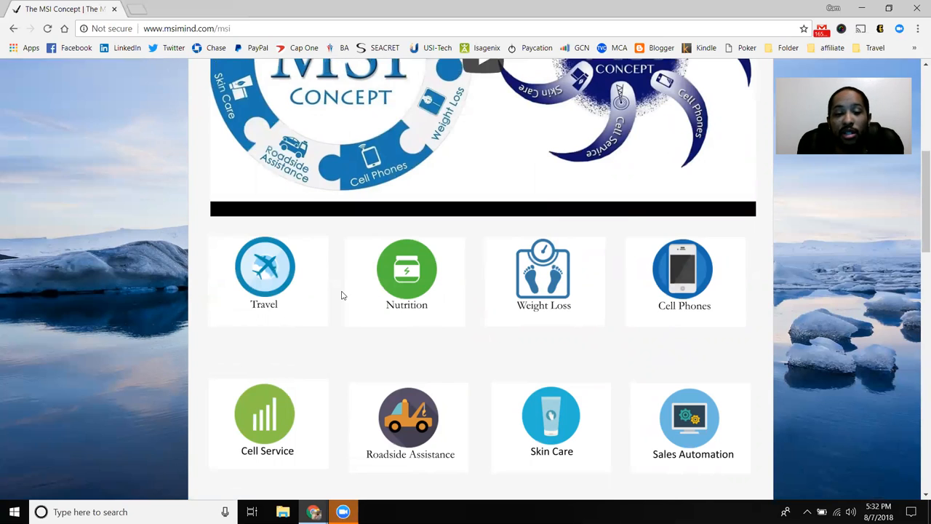
scroll(up, 3)
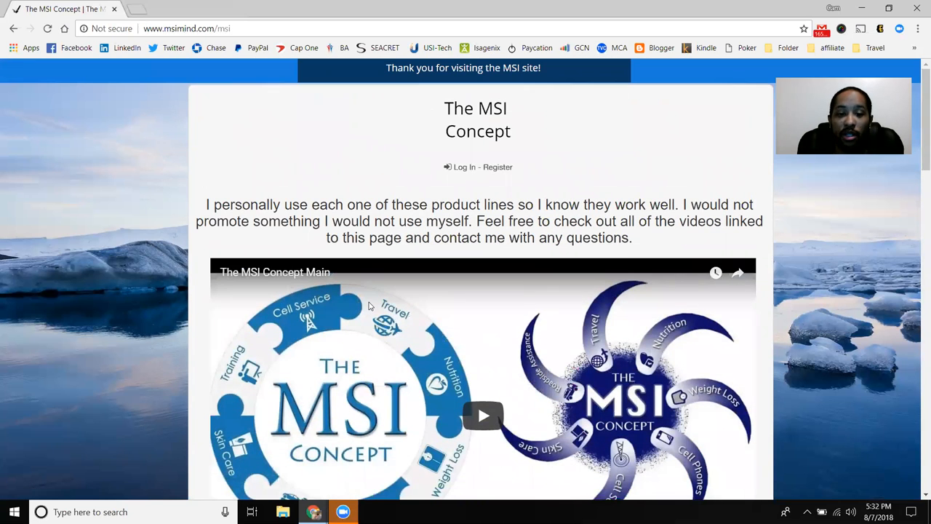
scroll(down, 3)
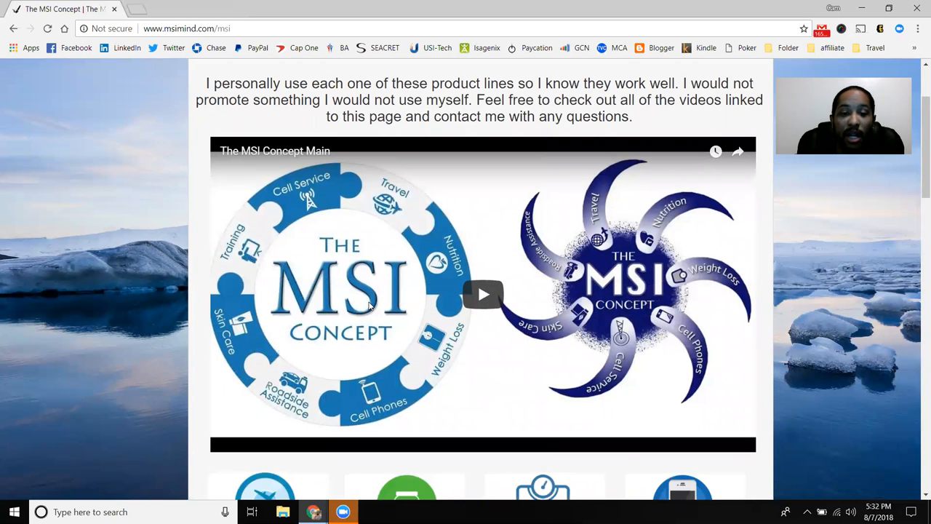
scroll(down, 3)
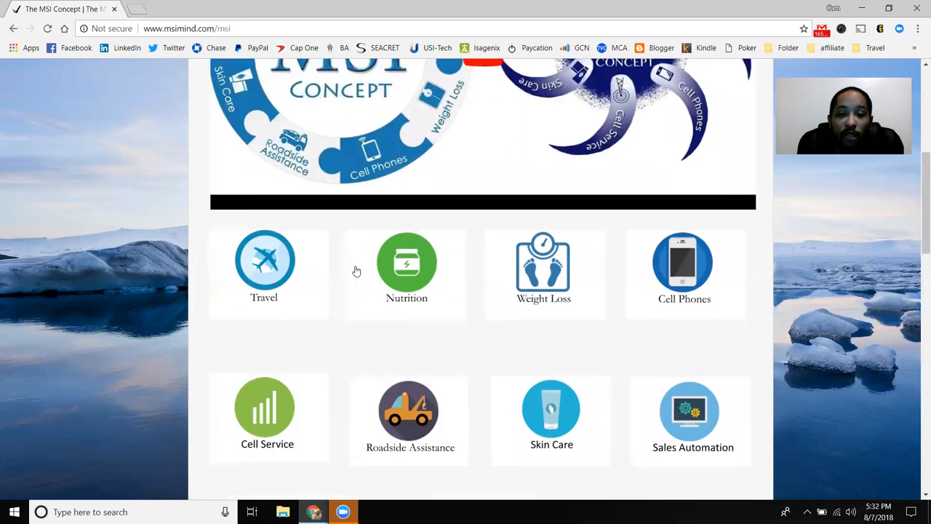
scroll(down, 3)
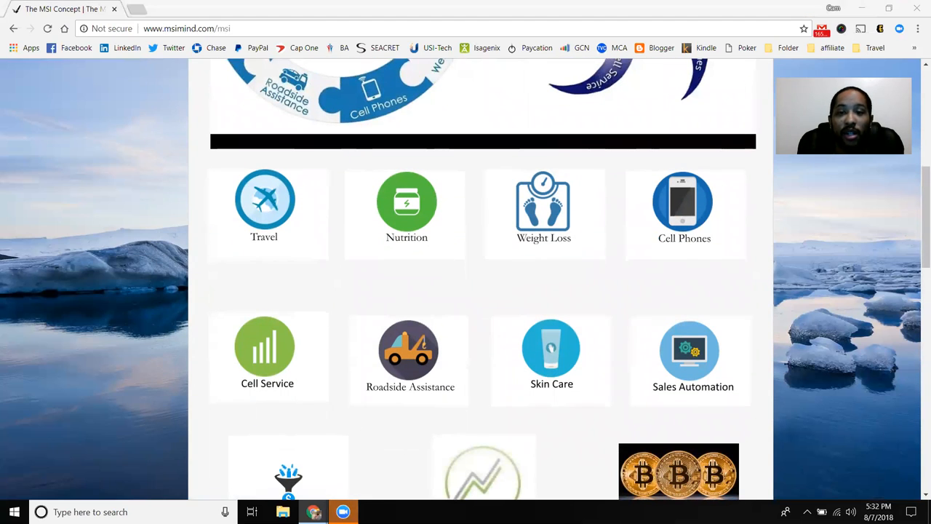